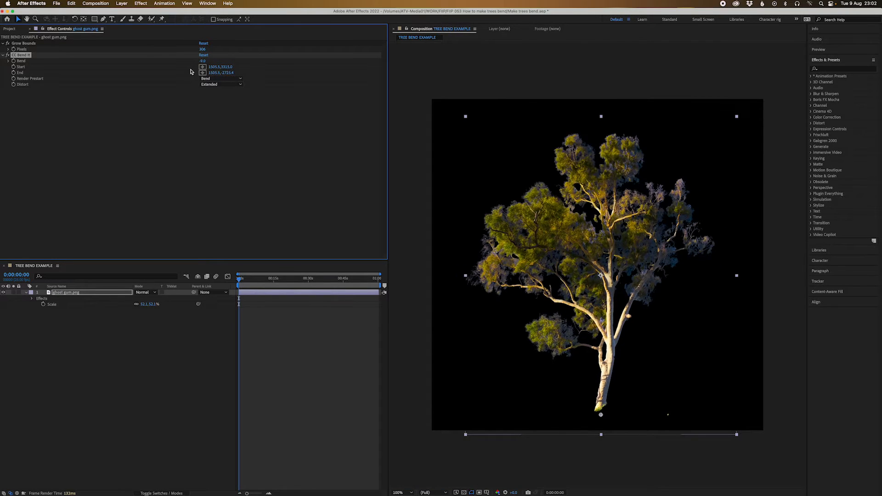
Step: Start a new composition from the Composition menu, bringing up Composition Settings
click(9, 29)
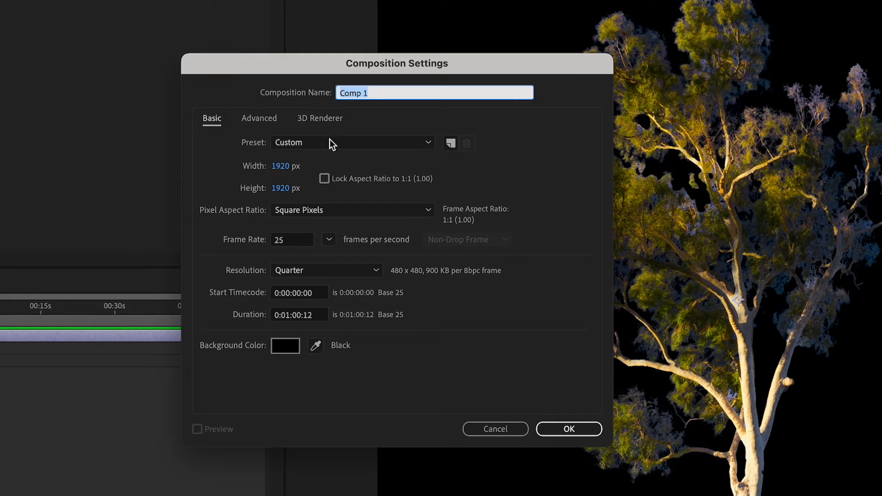
mouse_move(197, 80)
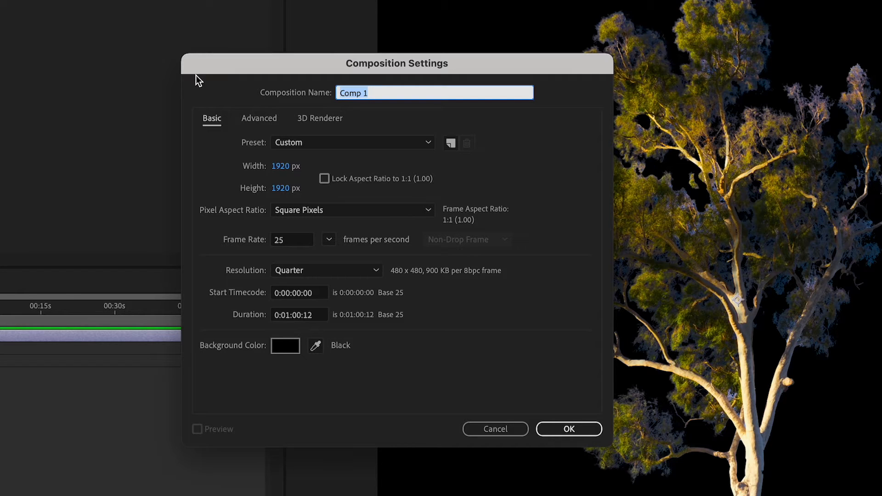
Step: Name the composition TREE BENDER with a 20-frame duration and confirm it
text(TR)
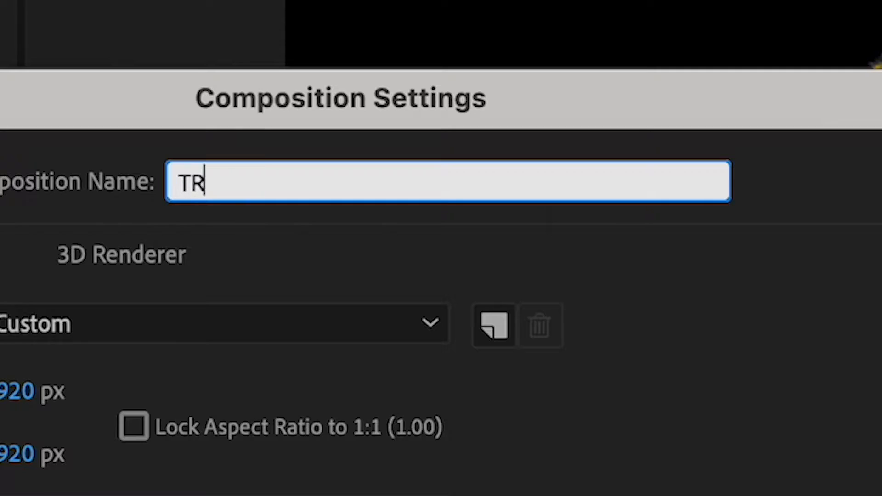
text(EE)
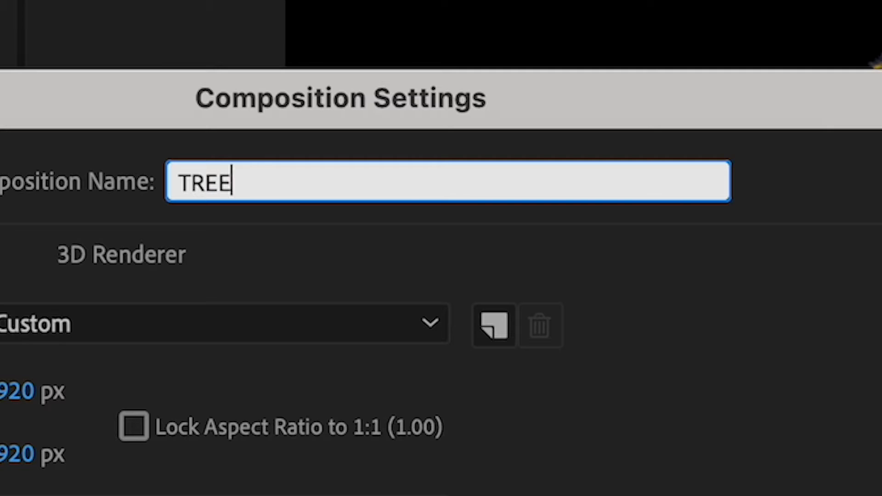
text(BENDER)
text(25)
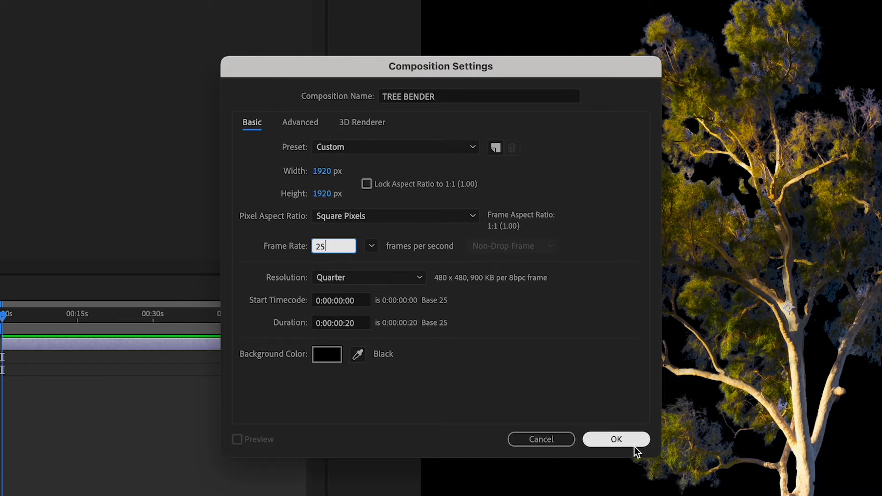
click(616, 439)
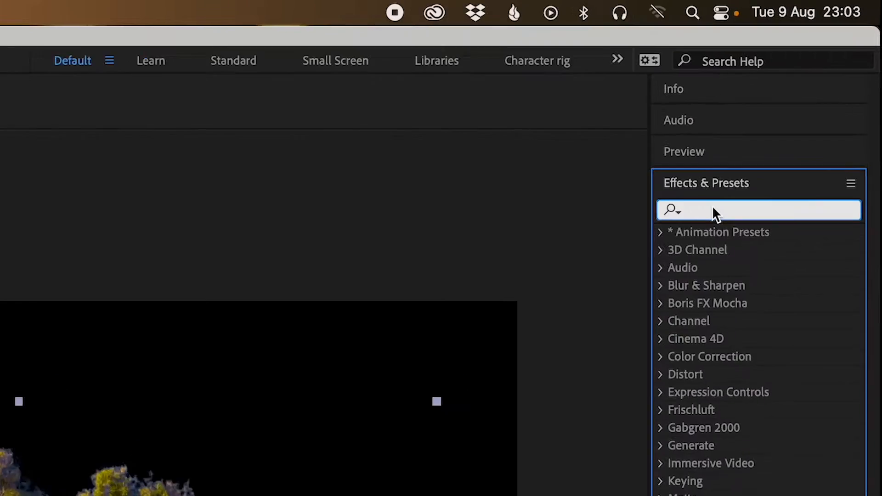
Step: Find CC Bend It by searching 'cc be' and apply it to the tree layer
text(cc bend)
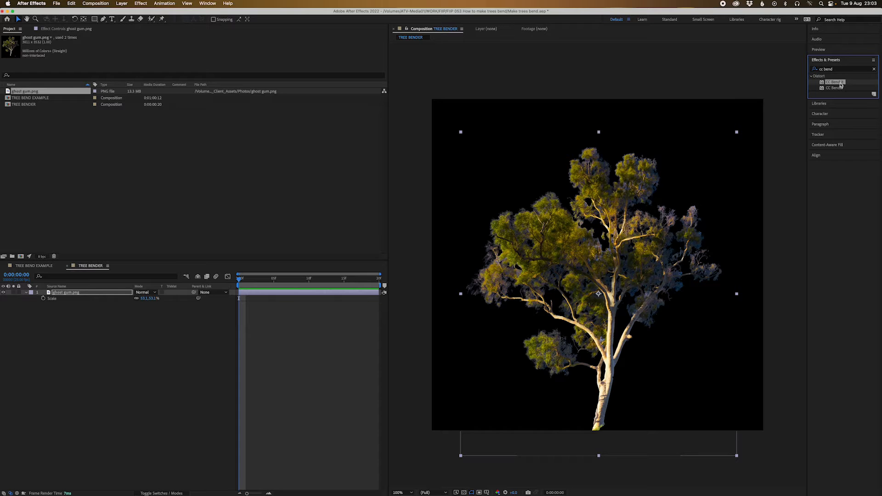
double_click(835, 82)
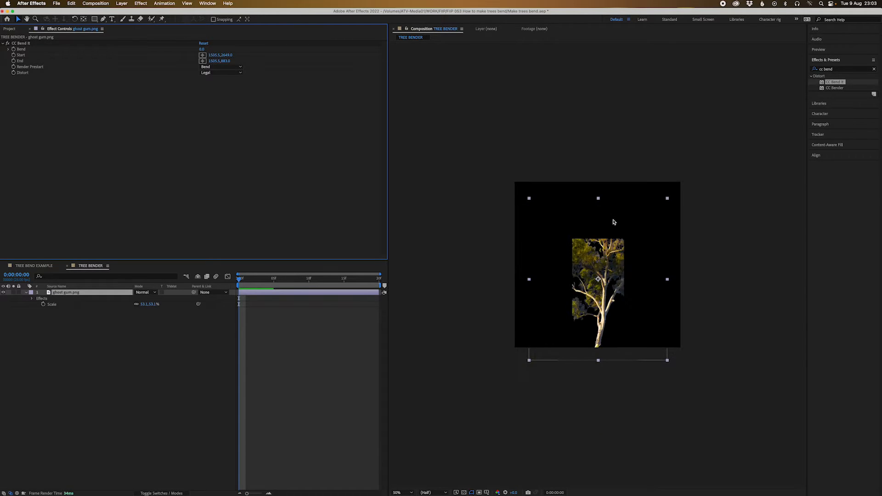
Step: View the comp at full size and expand CC Bend It's properties in the timeline
click(397, 492)
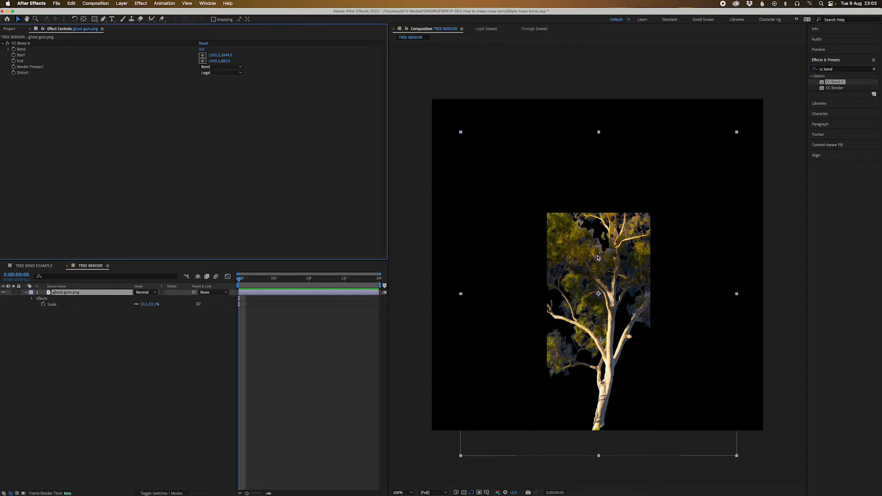
mouse_move(22, 57)
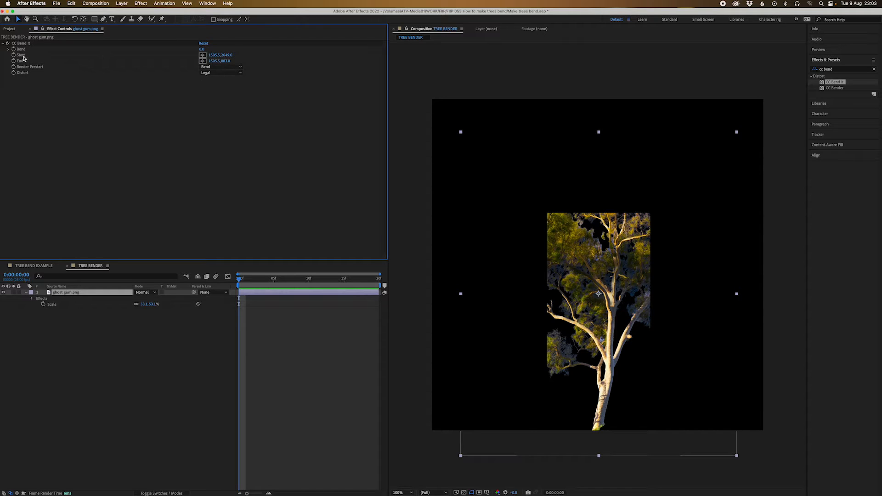
click(32, 298)
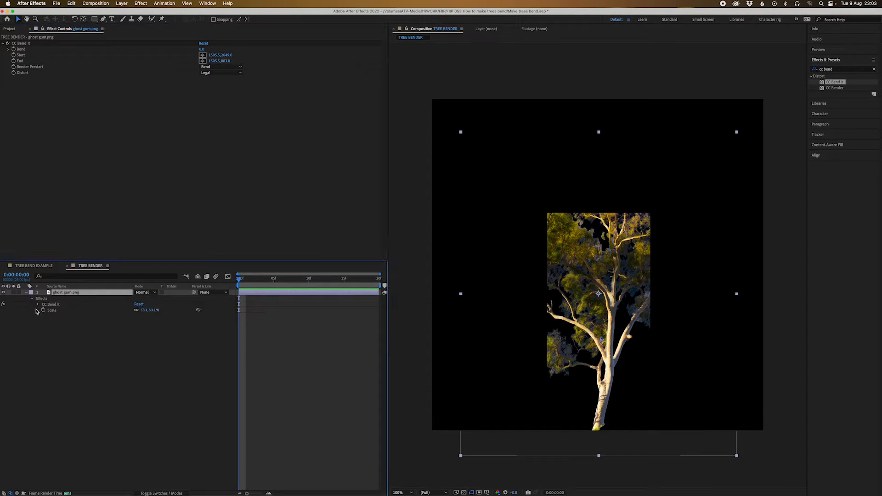
click(36, 304)
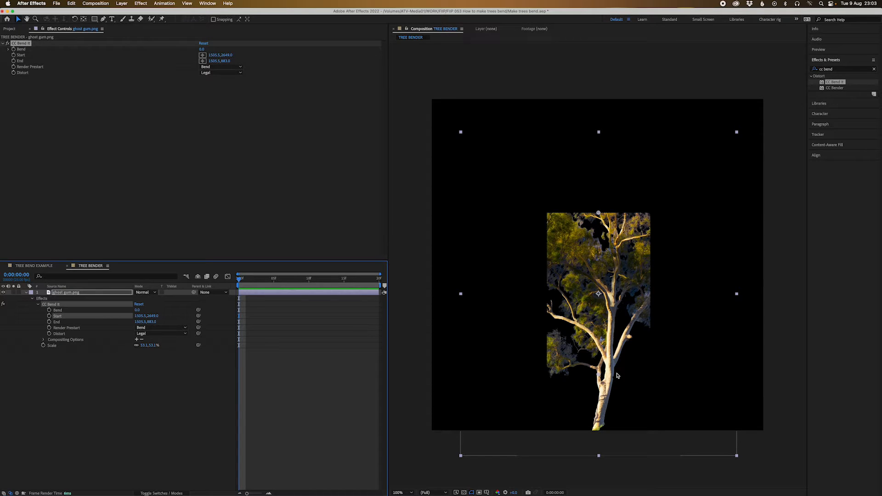
mouse_move(601, 218)
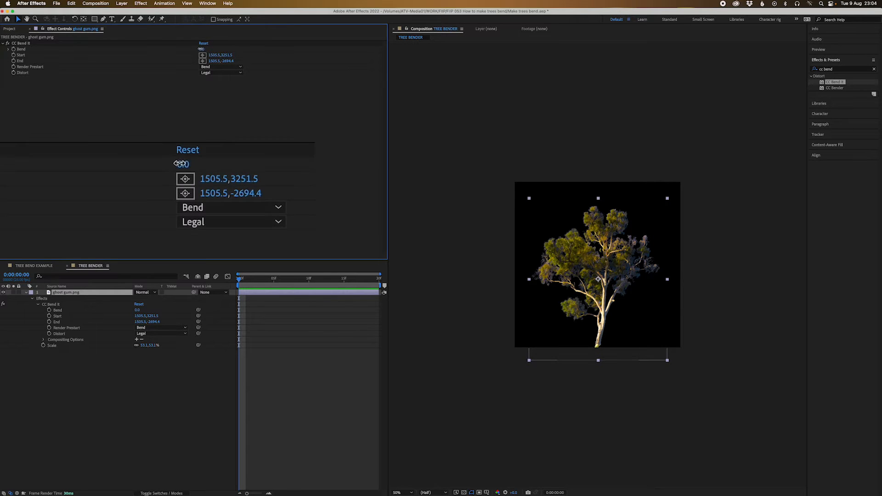
drag(184, 164, 174, 164)
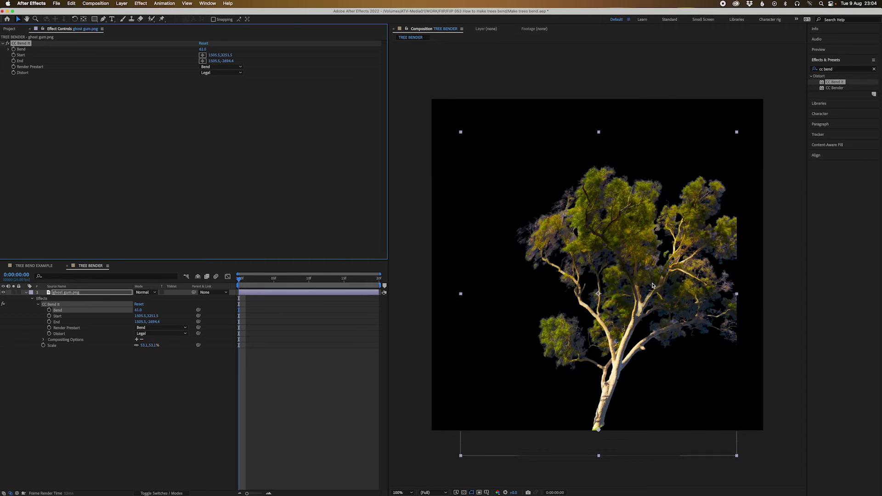
click(400, 493)
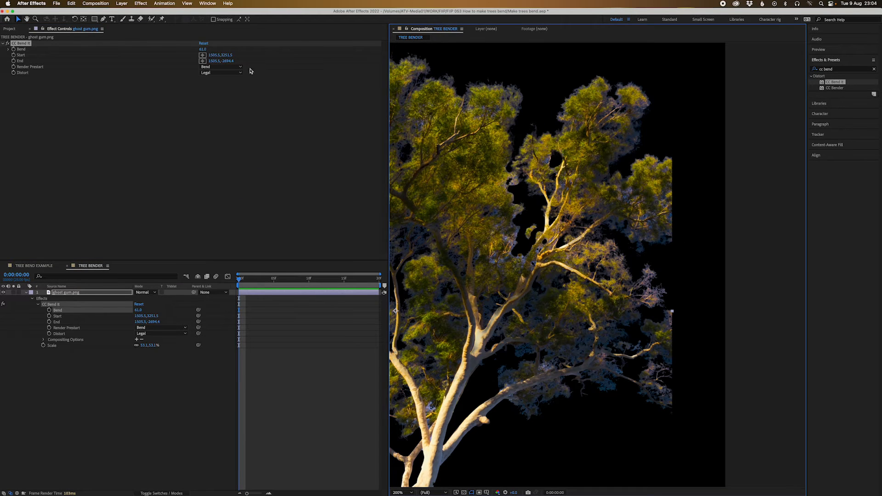
drag(202, 48, 223, 48)
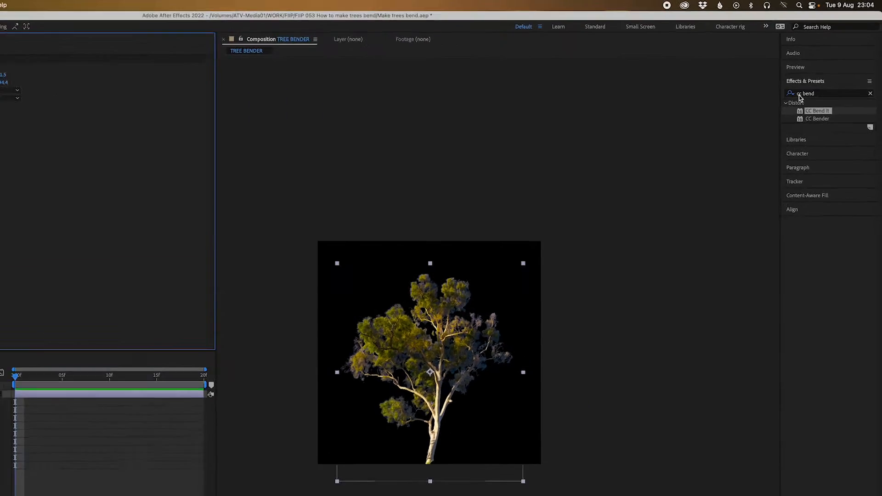
Step: Apply Grow Bounds to the tree layer and scrub the Bend value to test the sideways bend
text(grow)
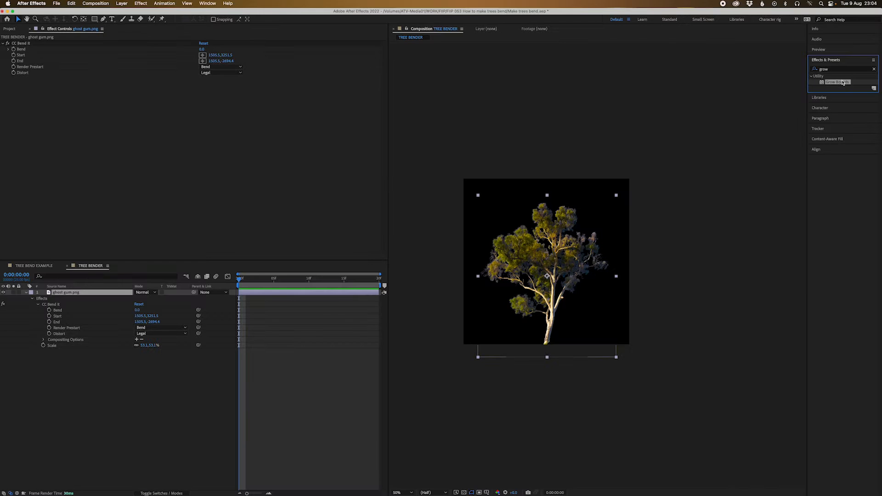
double_click(837, 81)
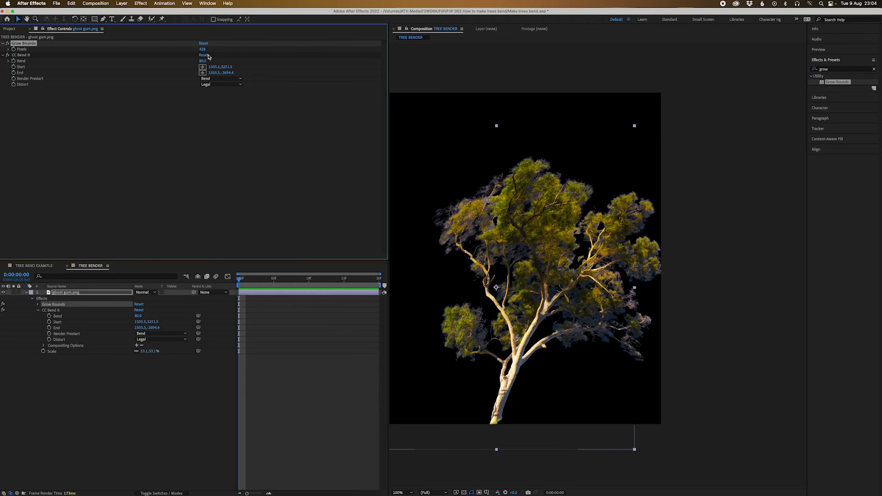
drag(202, 61, 169, 61)
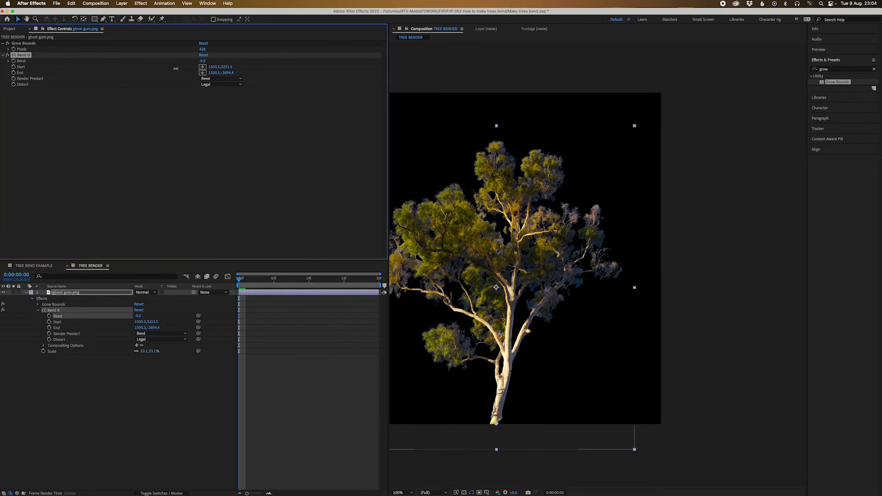